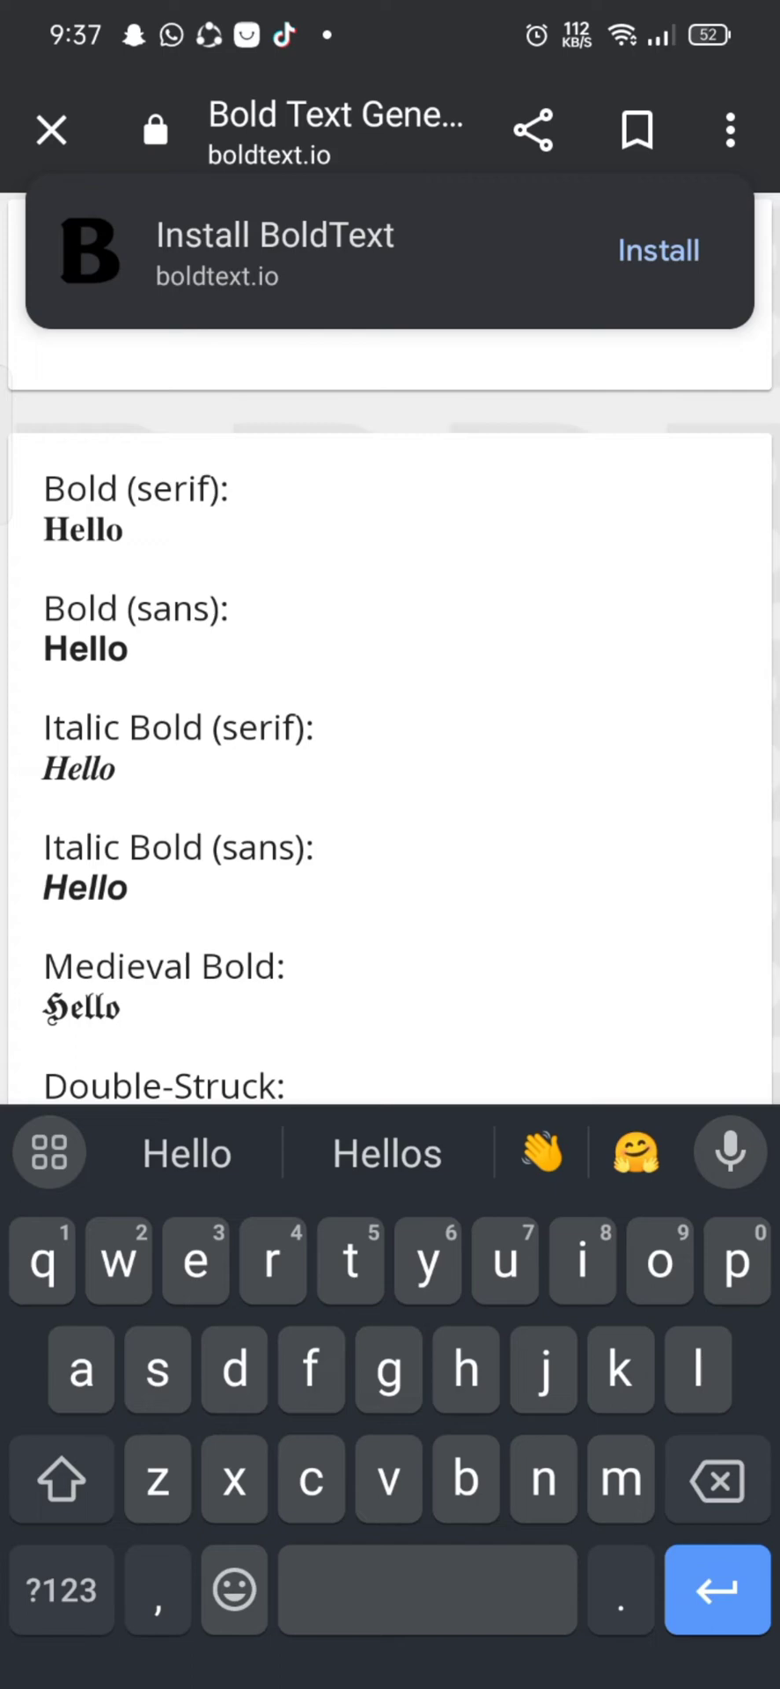
# Step: Complete the input to 'Hello there' so the bold variants regenerate
pyautogui.write('there')
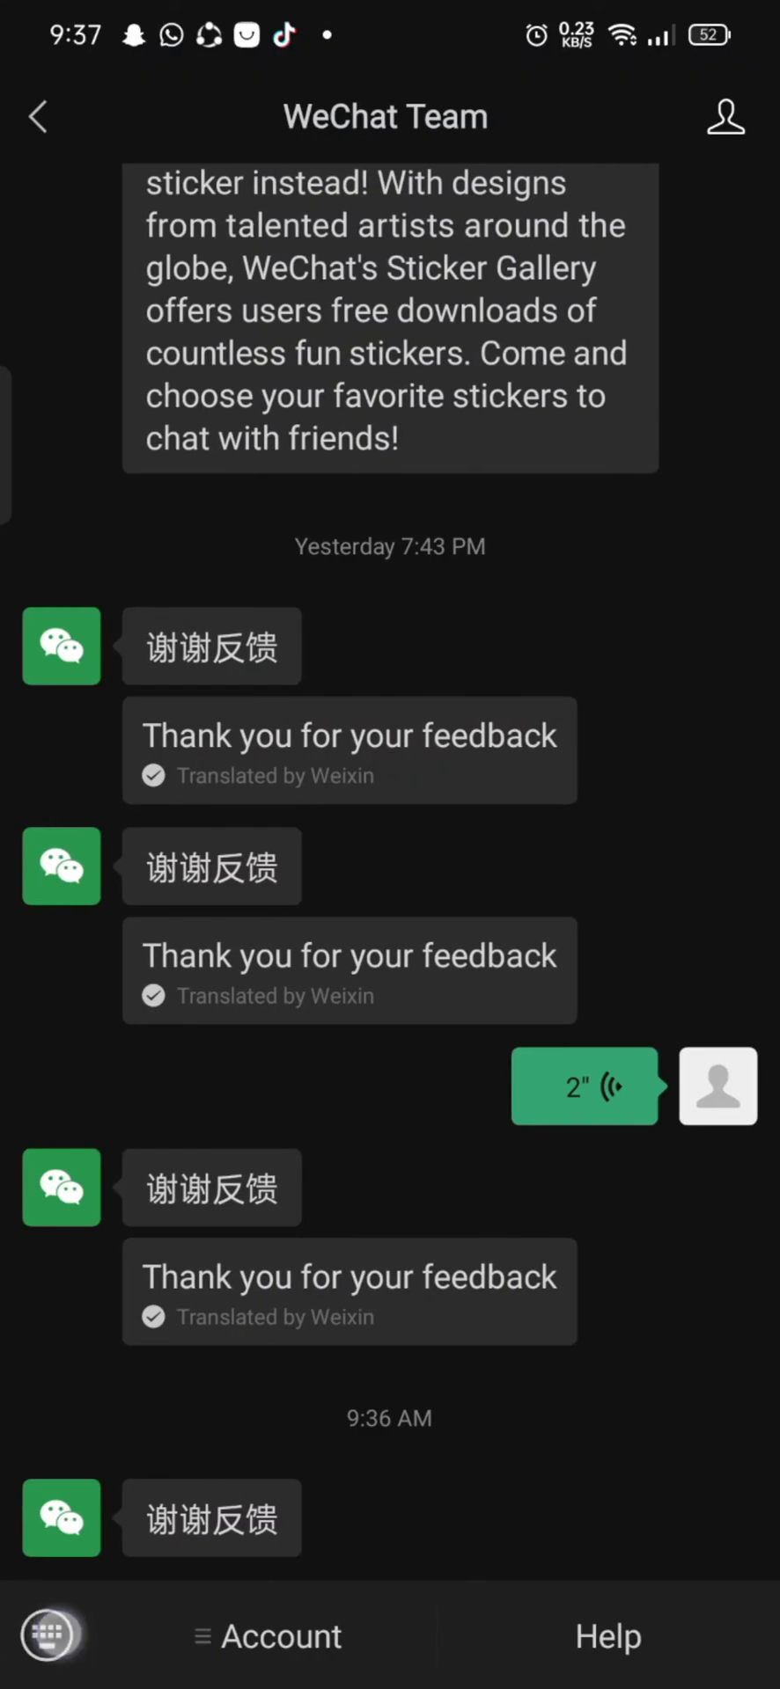
# Step: Paste the bold 'Hello there' into the WeChat Team chat and send it
pyautogui.write('Hello there')
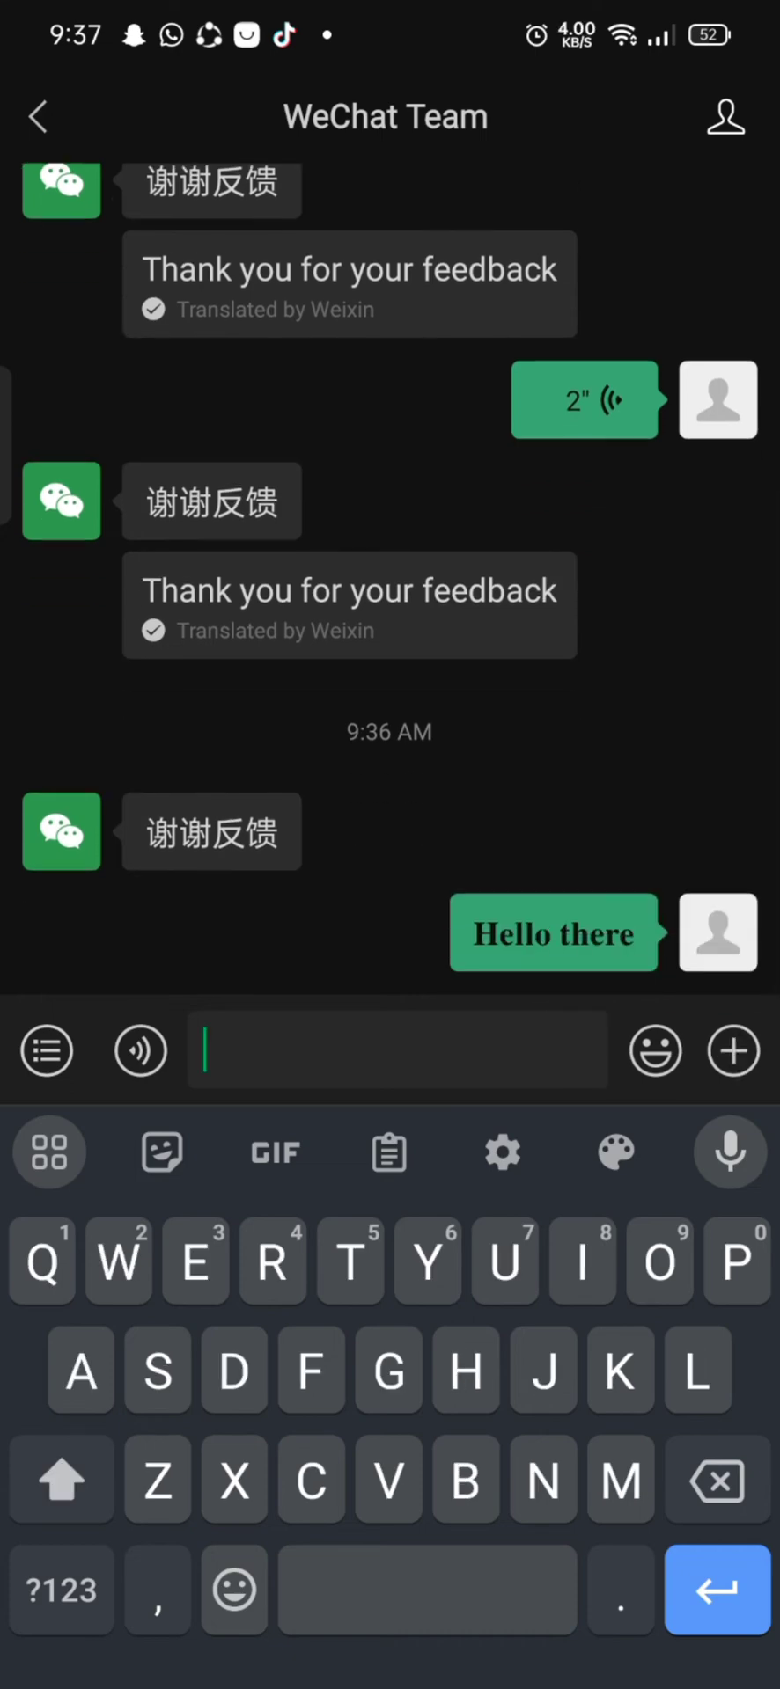
pyautogui.scroll(-3)
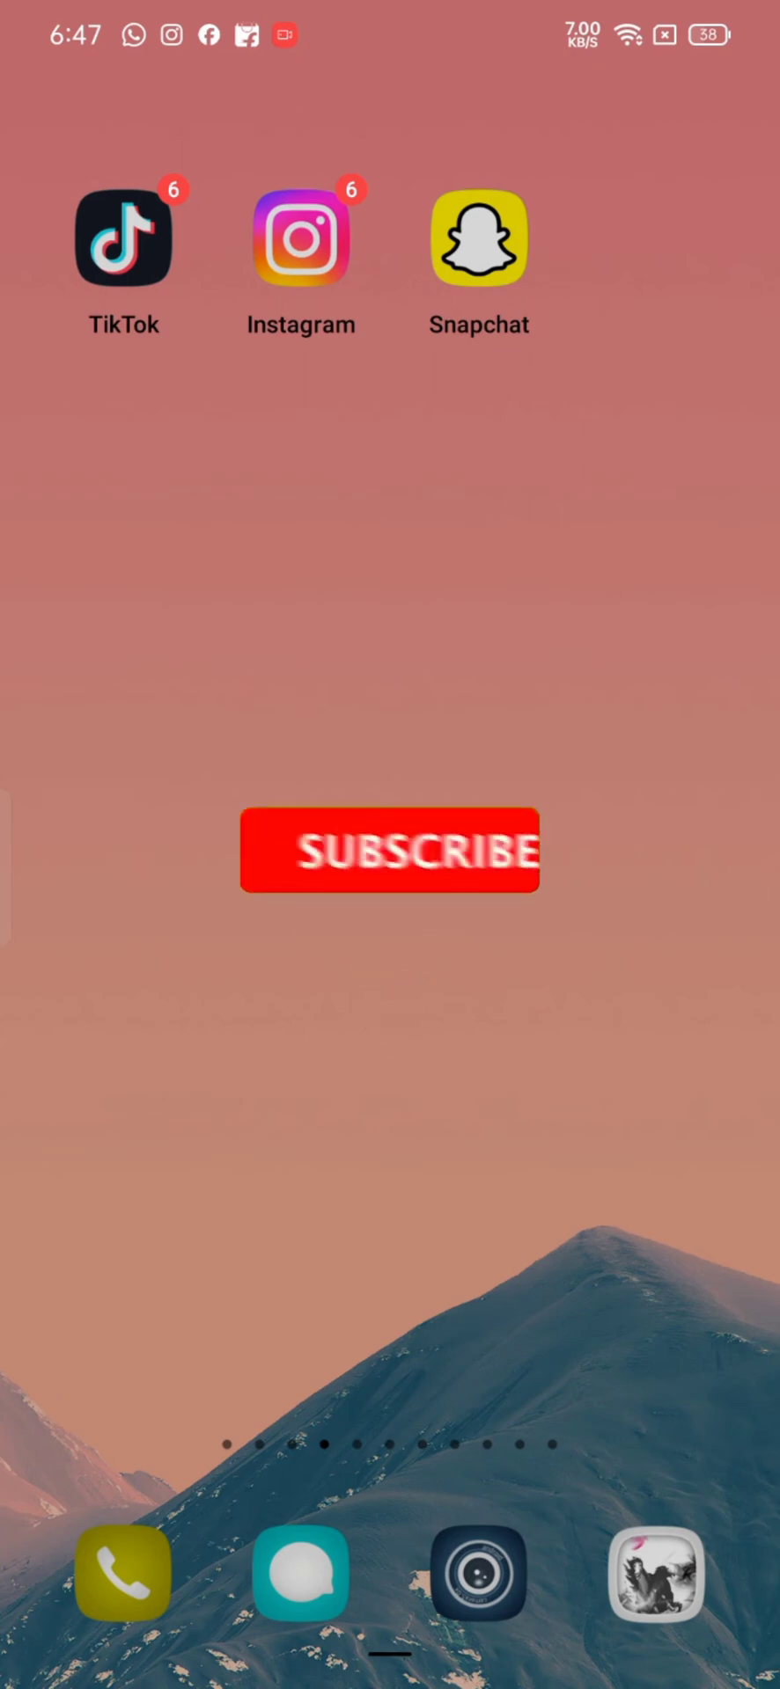
pyautogui.click(389, 855)
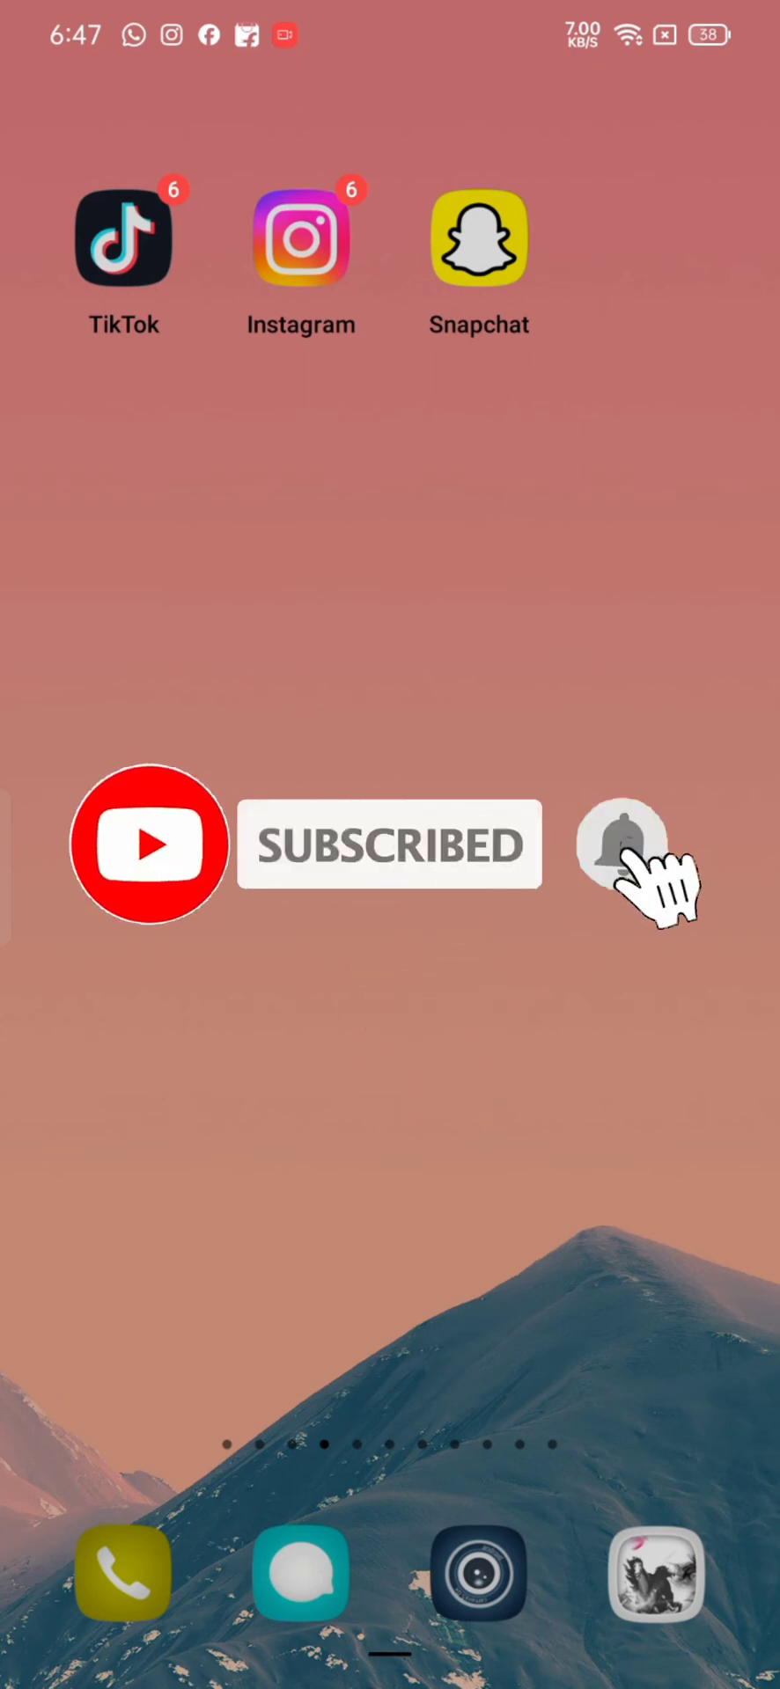